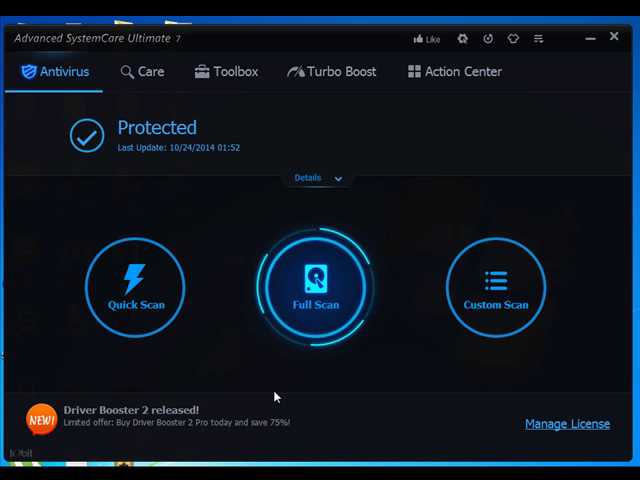
mouse_move(136, 284)
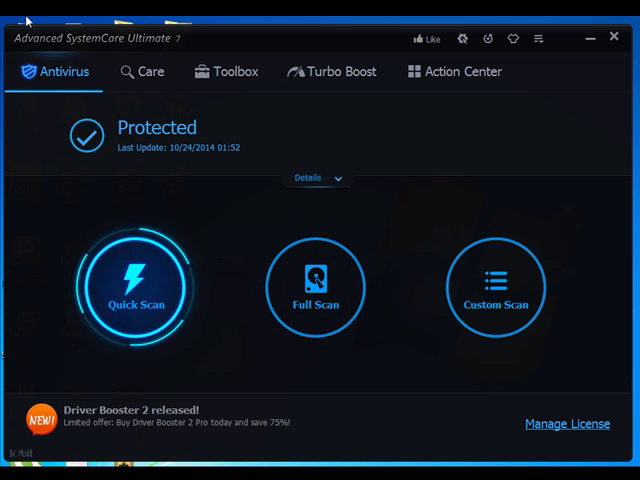
mouse_move(112, 128)
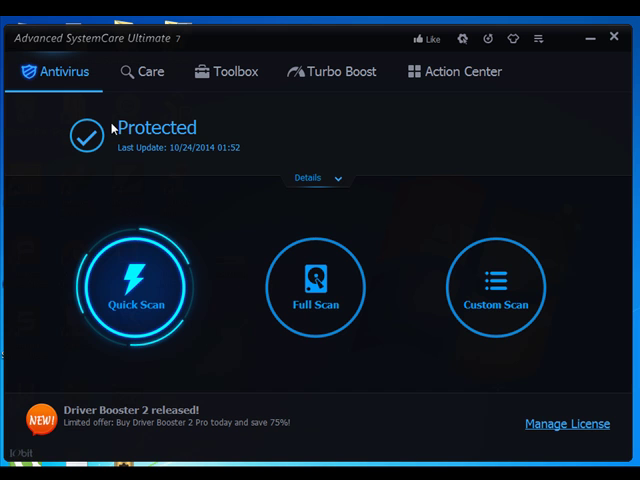
mouse_move(156, 56)
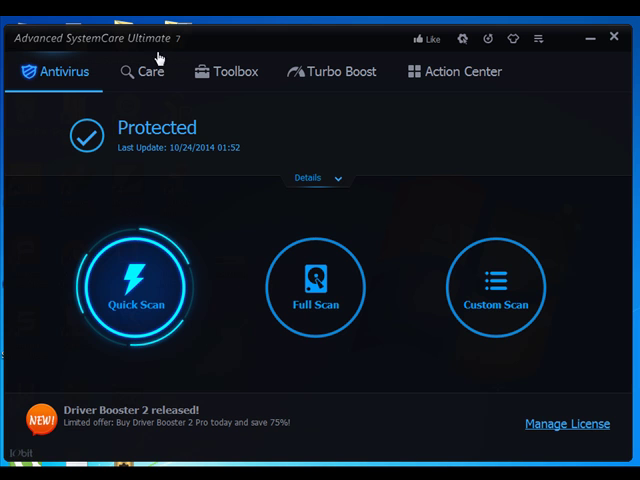
mouse_move(142, 78)
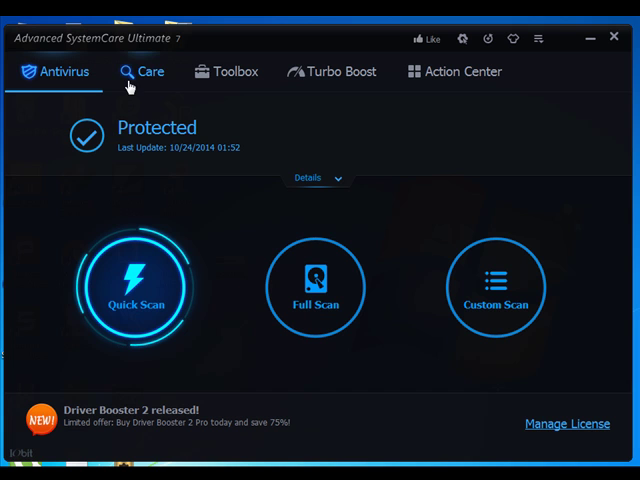
mouse_move(236, 72)
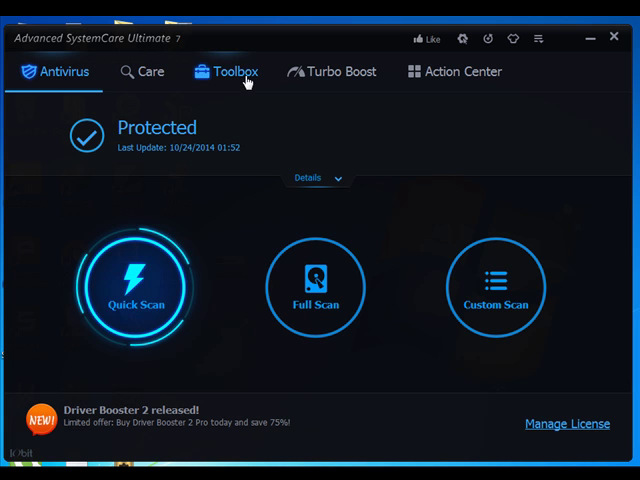
mouse_move(452, 78)
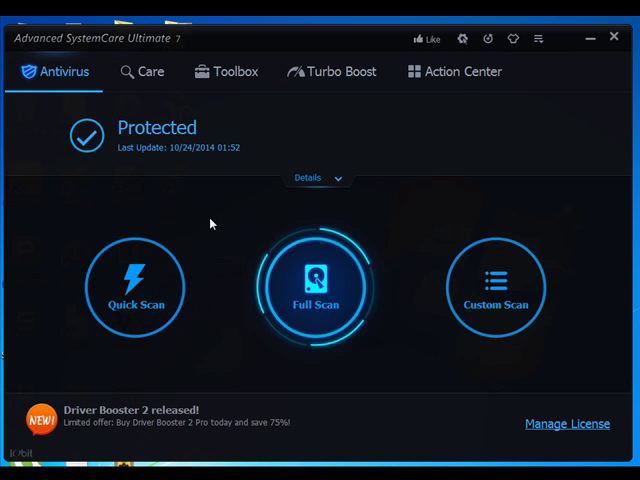
mouse_move(156, 166)
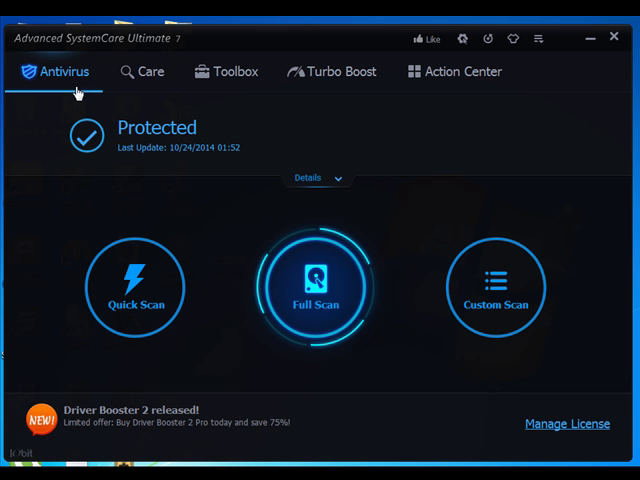
mouse_move(224, 164)
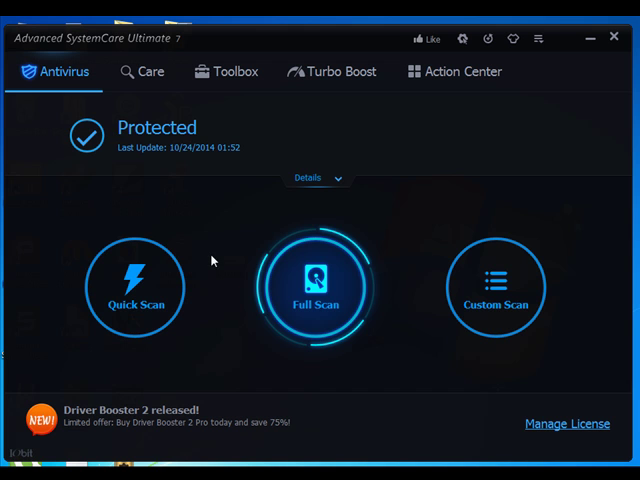
mouse_move(212, 190)
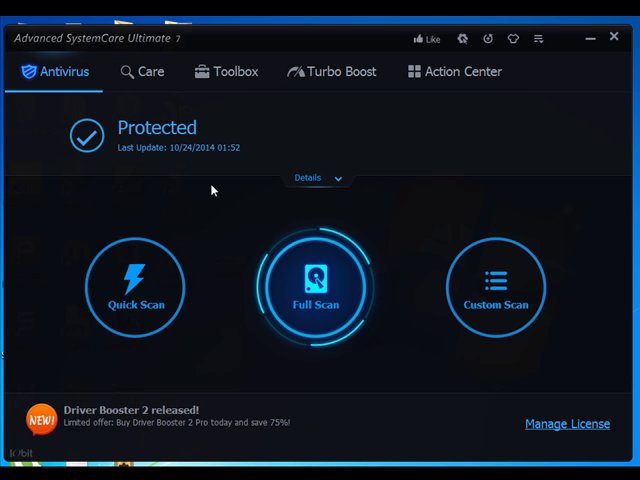
mouse_move(204, 180)
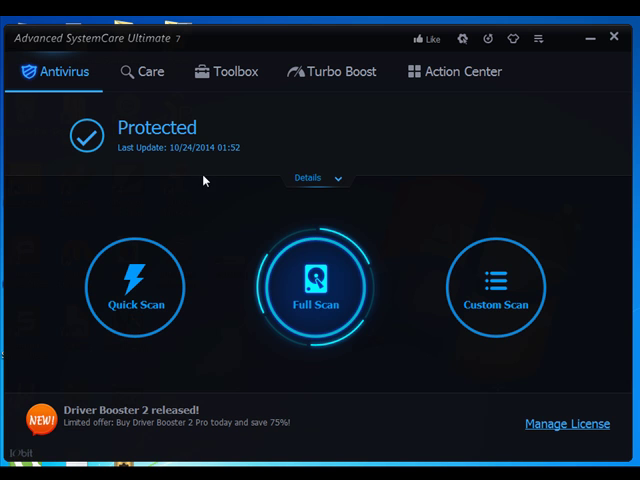
mouse_move(144, 372)
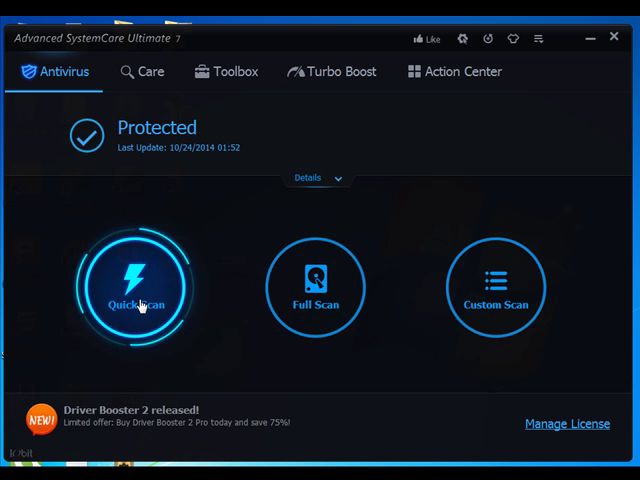
mouse_move(110, 304)
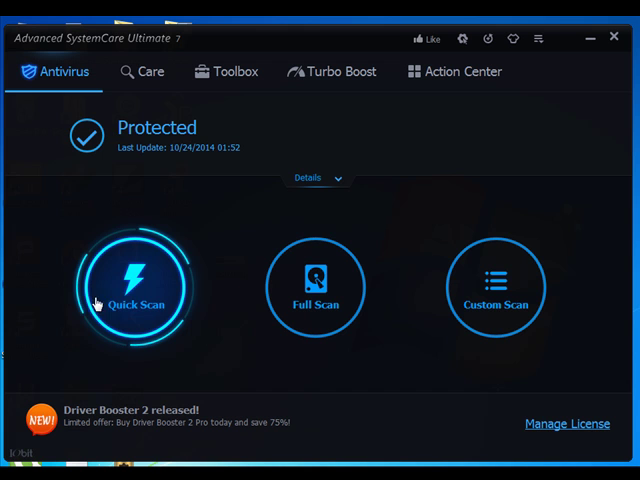
mouse_move(164, 304)
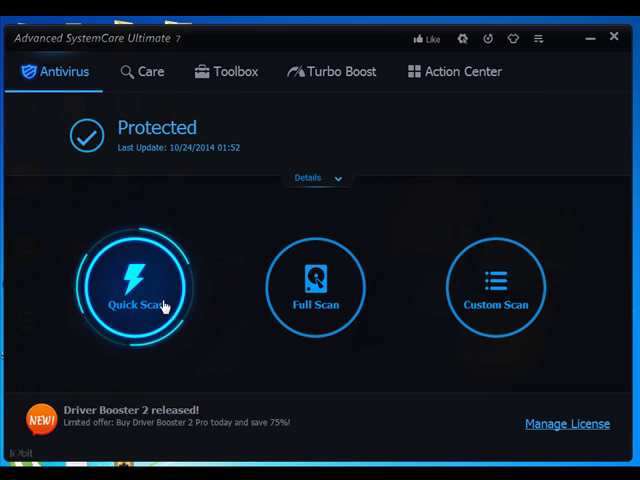
mouse_move(184, 336)
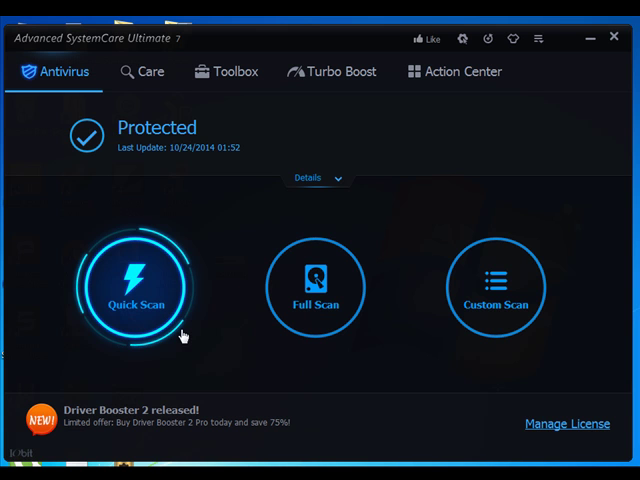
mouse_move(122, 304)
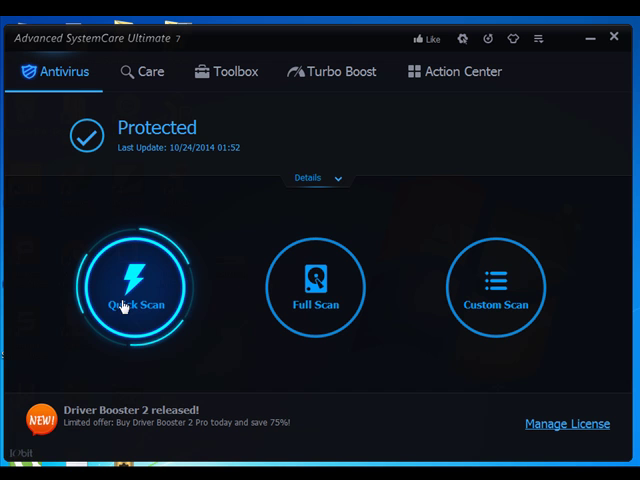
mouse_move(168, 300)
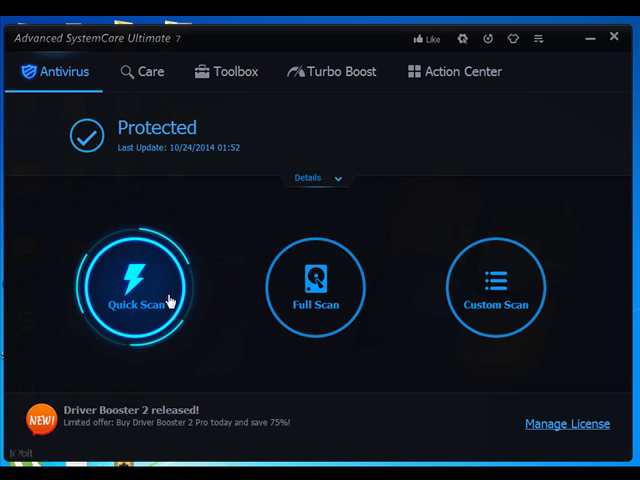
mouse_move(352, 244)
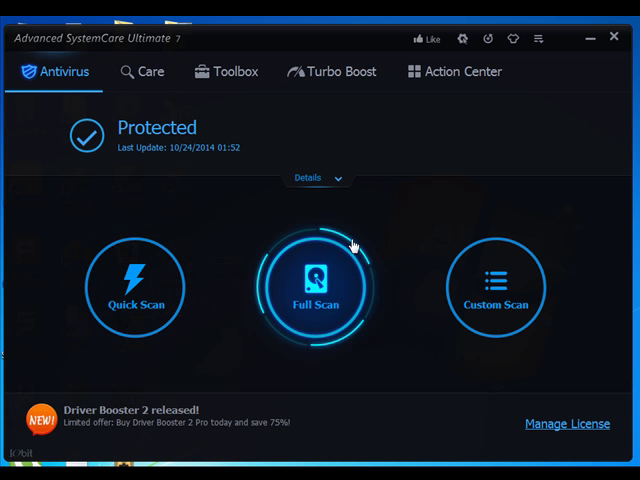
mouse_move(324, 316)
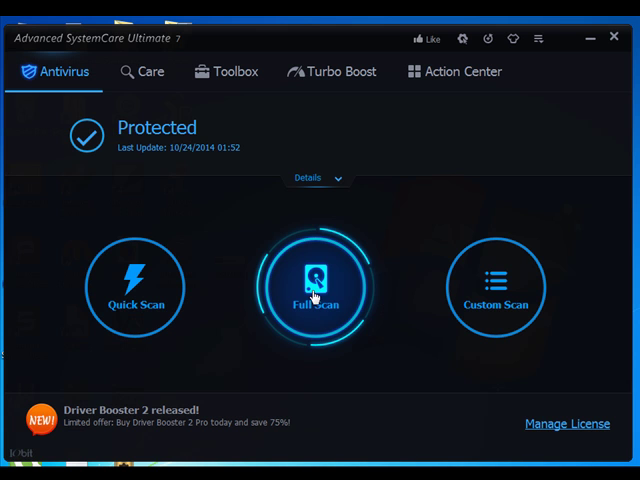
mouse_move(352, 312)
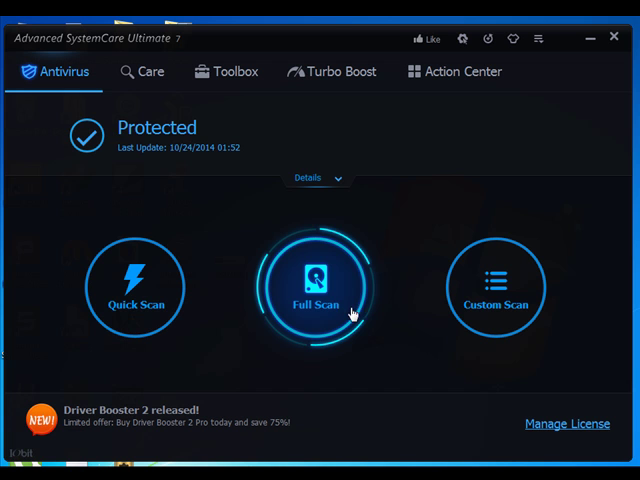
mouse_move(352, 276)
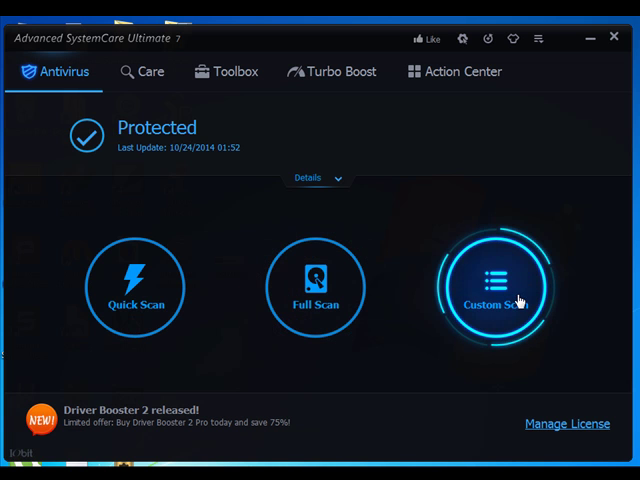
mouse_move(512, 332)
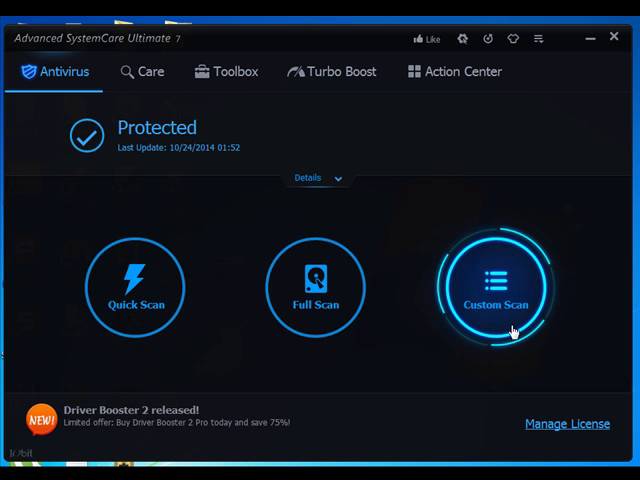
mouse_move(452, 298)
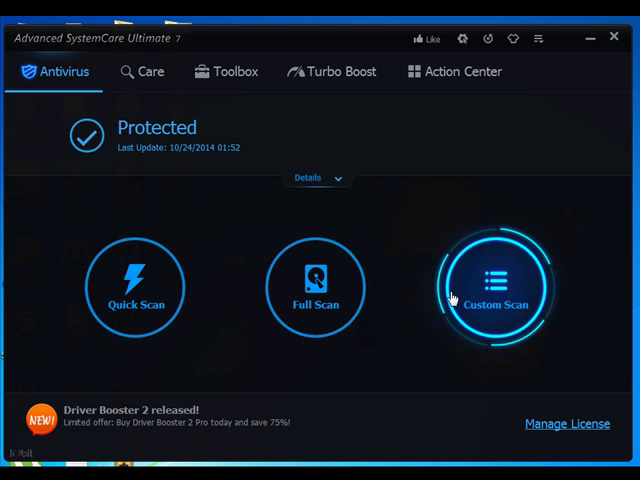
mouse_move(524, 338)
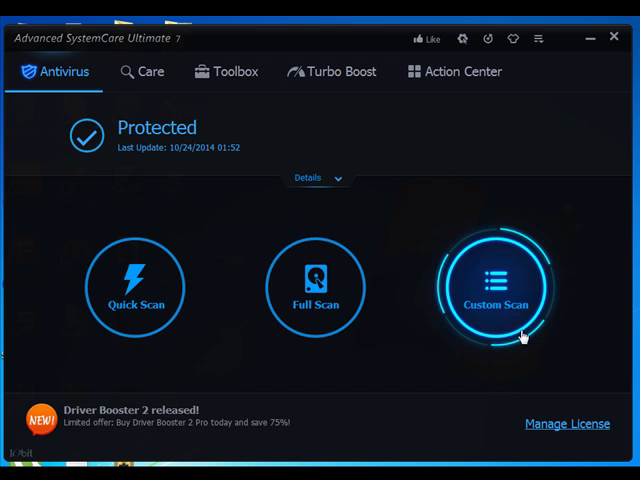
mouse_move(484, 260)
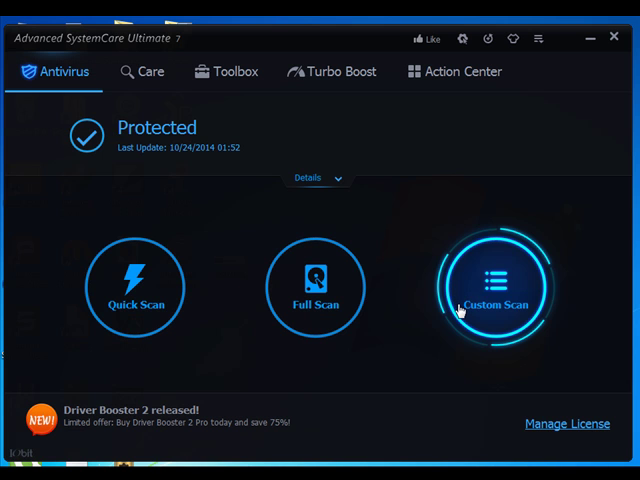
mouse_move(442, 308)
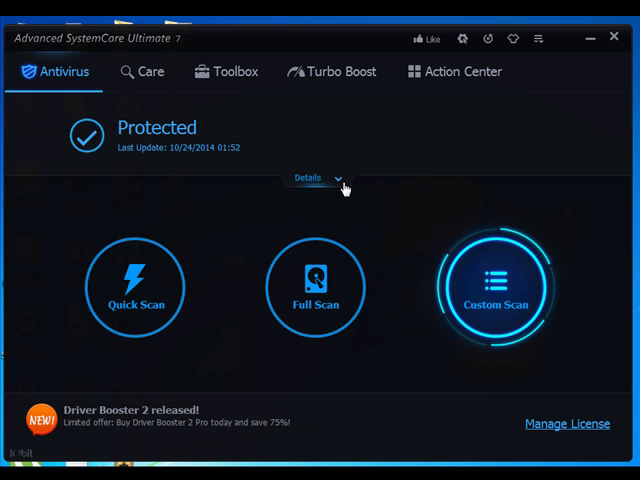
Expand and collapse the protection status details, then switch to the Care tune-up options
left_click(320, 178)
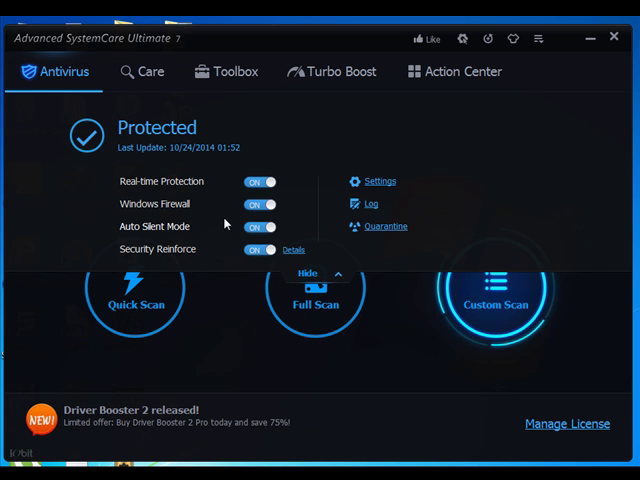
mouse_move(228, 222)
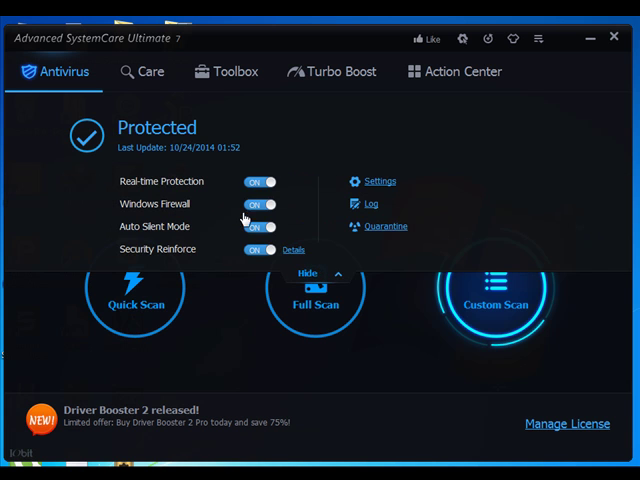
left_click(308, 272)
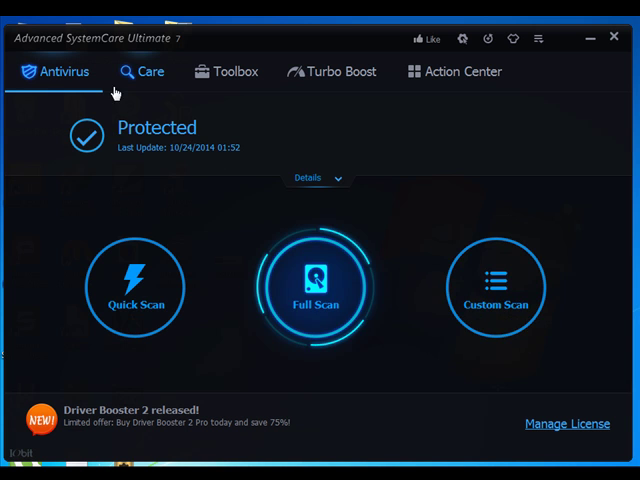
left_click(152, 72)
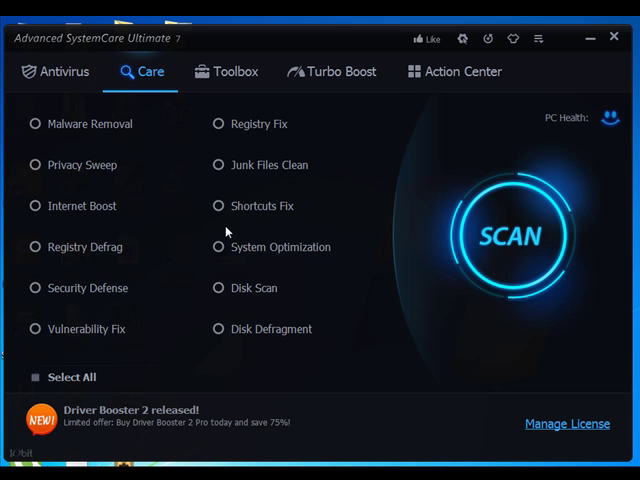
mouse_move(56, 358)
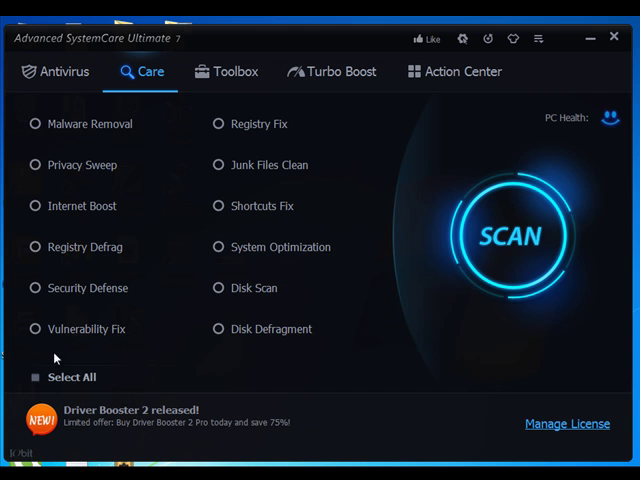
mouse_move(258, 392)
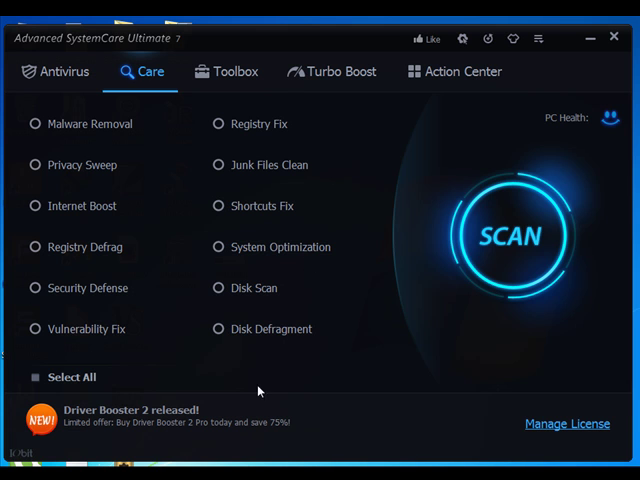
mouse_move(266, 104)
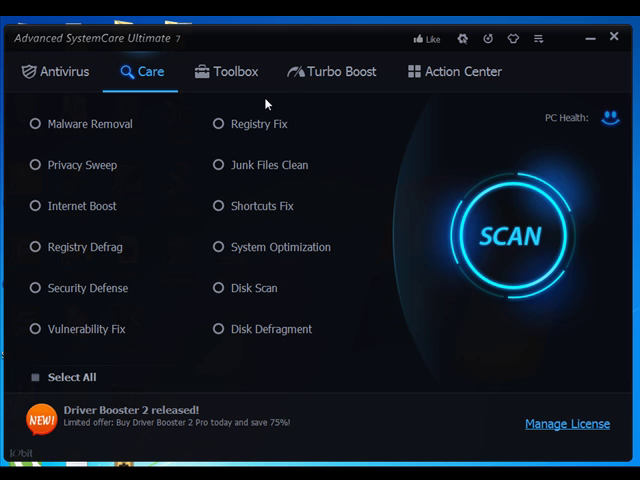
mouse_move(44, 178)
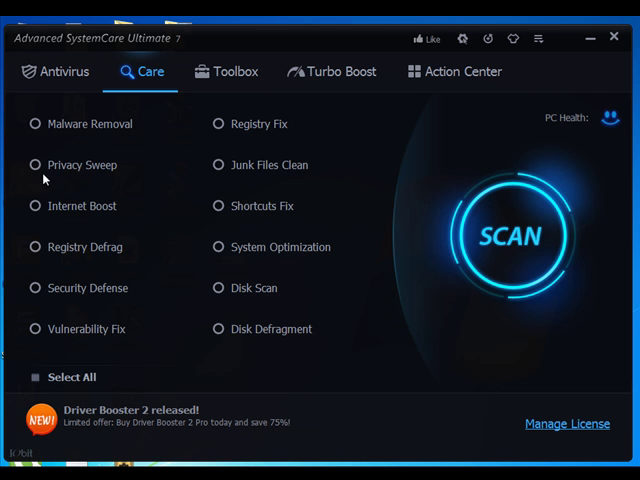
mouse_move(144, 138)
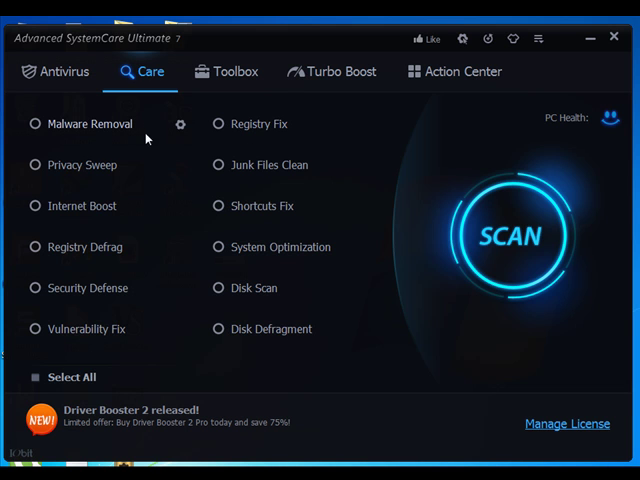
mouse_move(152, 180)
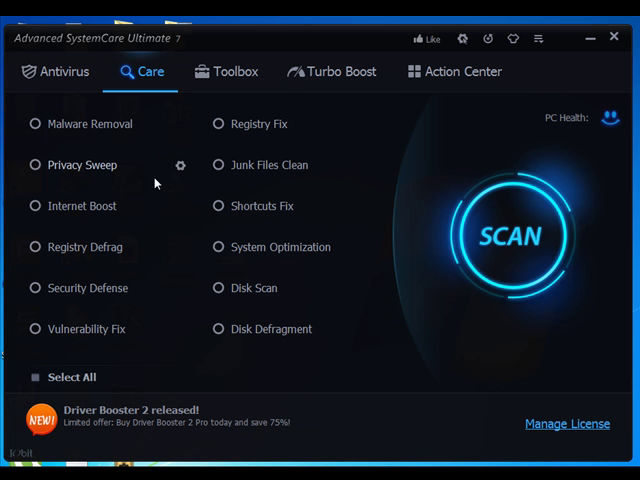
mouse_move(100, 160)
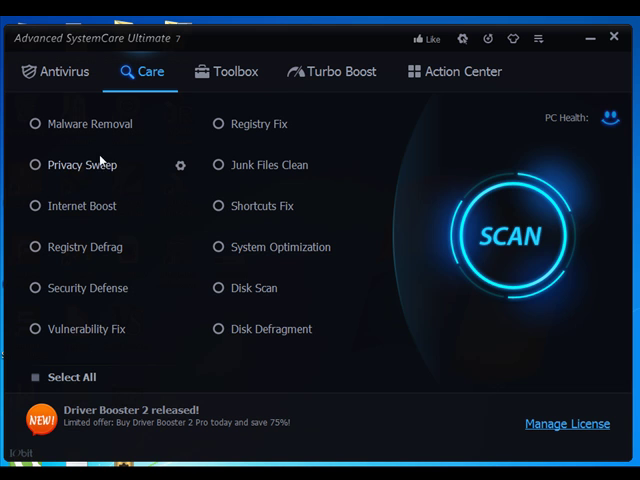
mouse_move(170, 216)
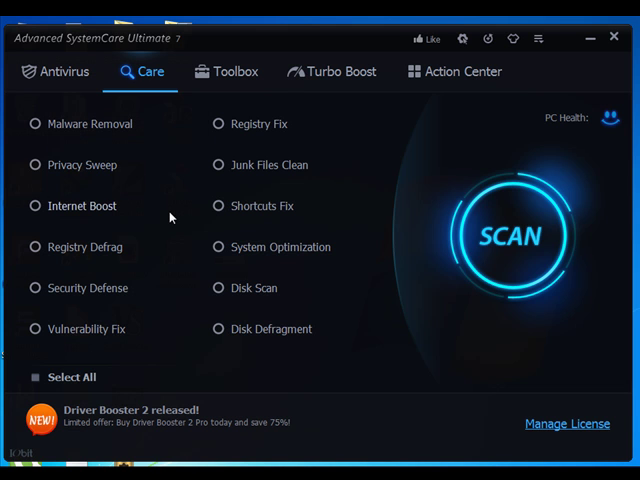
mouse_move(152, 232)
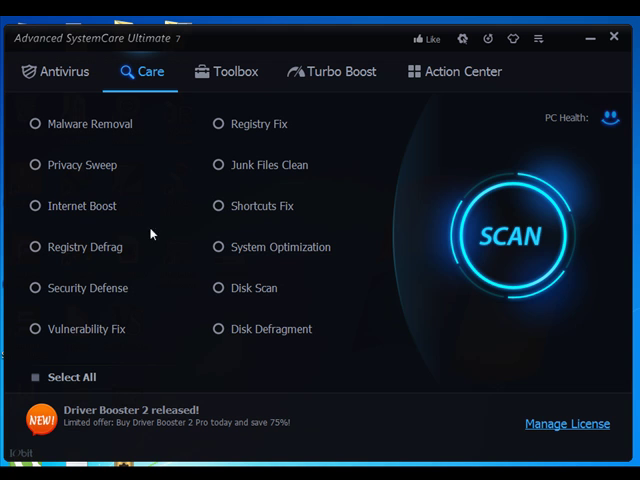
mouse_move(24, 216)
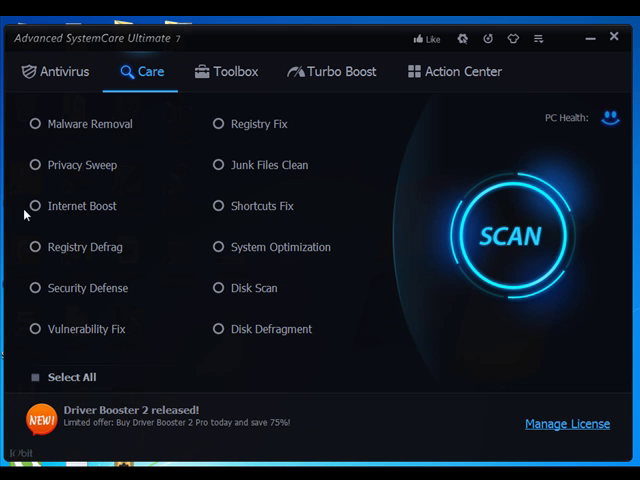
mouse_move(26, 222)
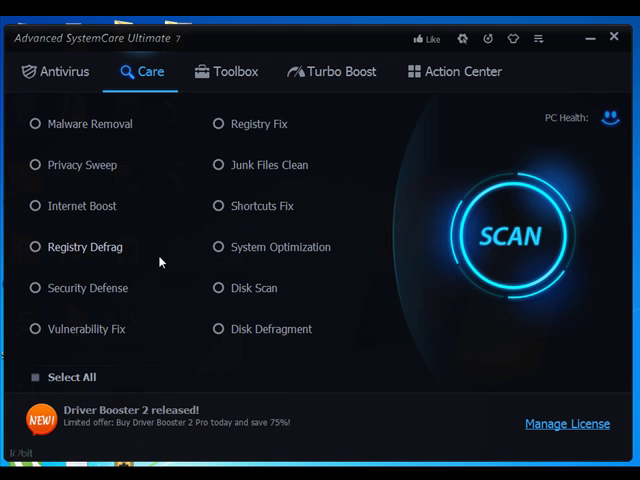
mouse_move(126, 352)
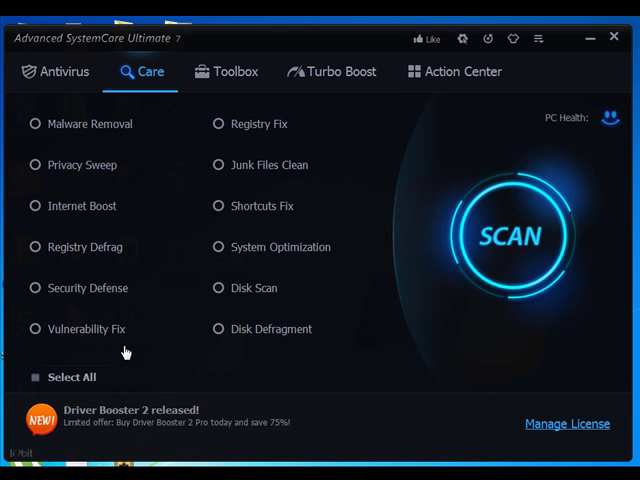
mouse_move(156, 300)
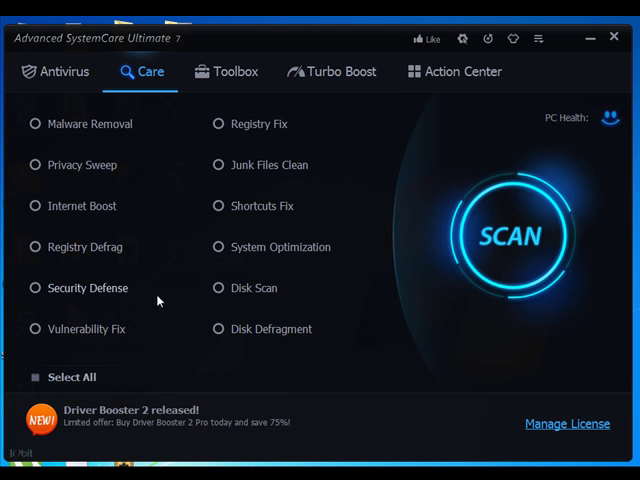
mouse_move(148, 296)
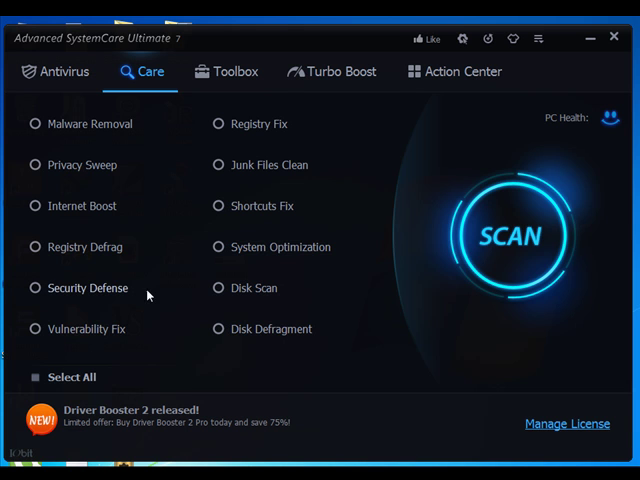
mouse_move(140, 280)
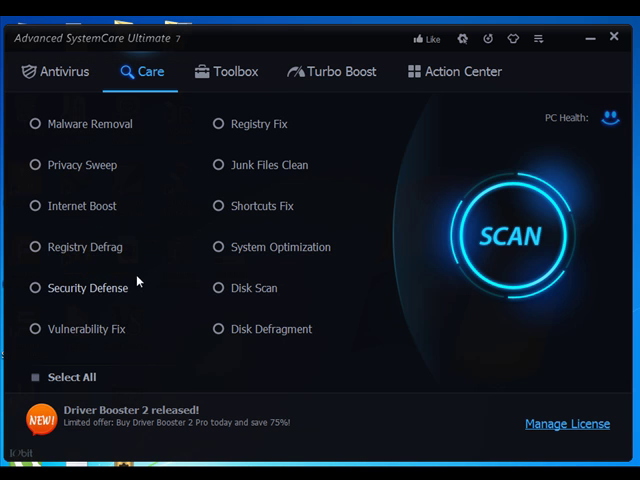
mouse_move(128, 318)
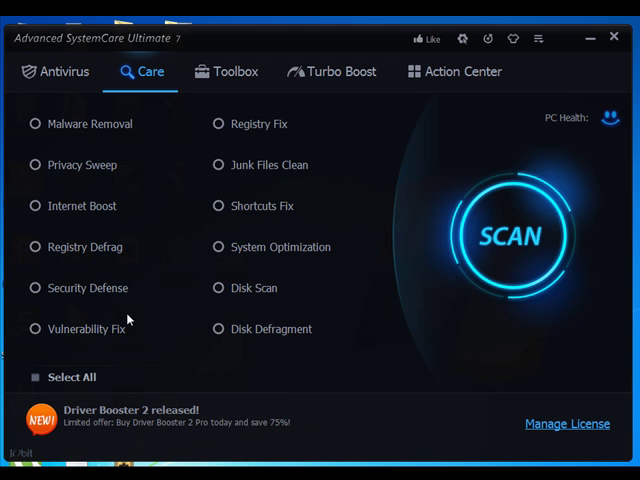
mouse_move(88, 328)
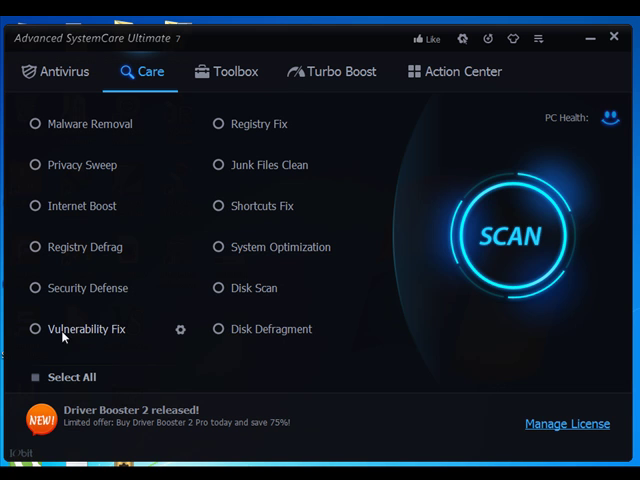
mouse_move(44, 352)
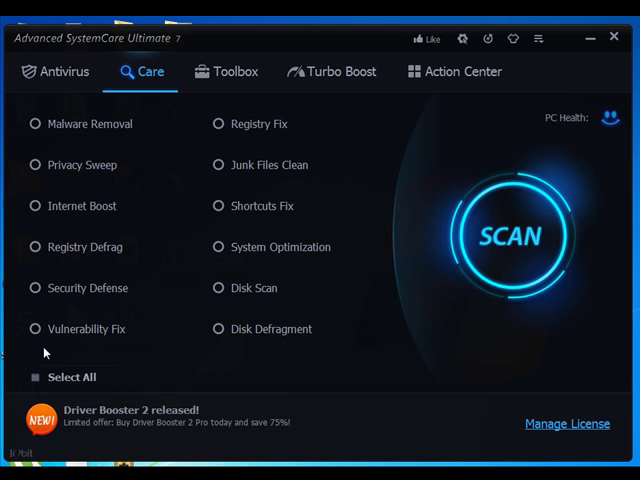
mouse_move(280, 388)
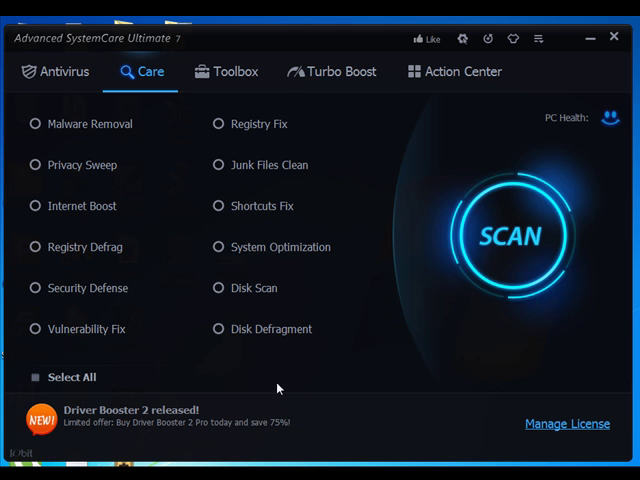
mouse_move(280, 134)
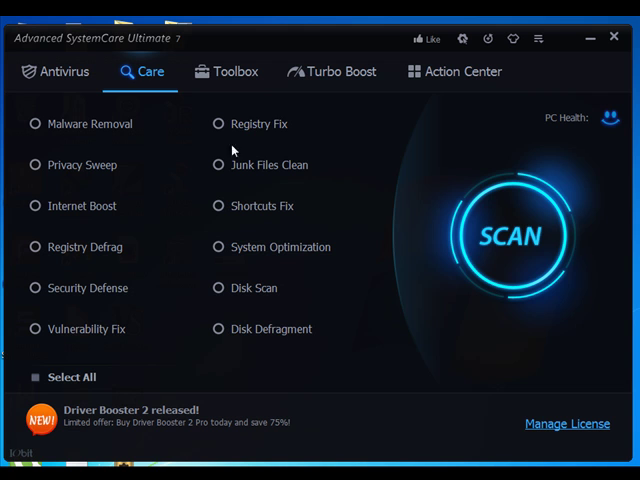
mouse_move(296, 180)
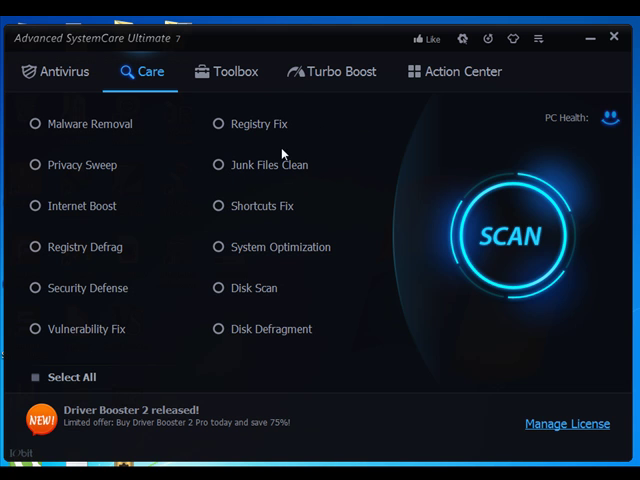
mouse_move(364, 280)
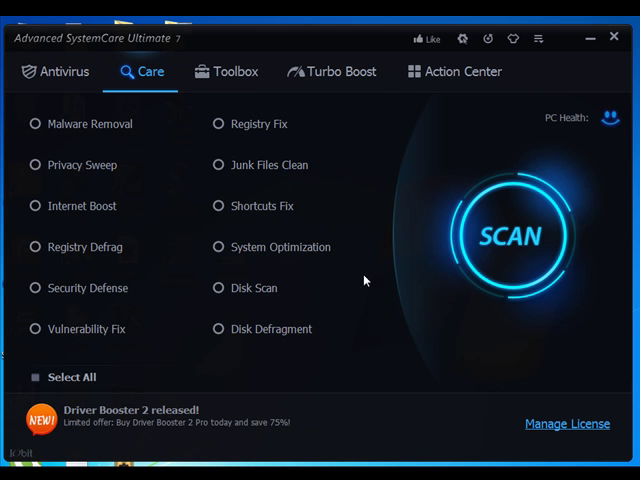
mouse_move(284, 224)
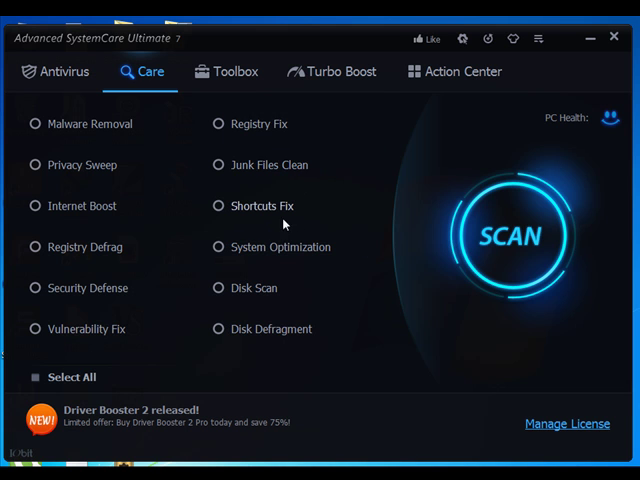
mouse_move(340, 246)
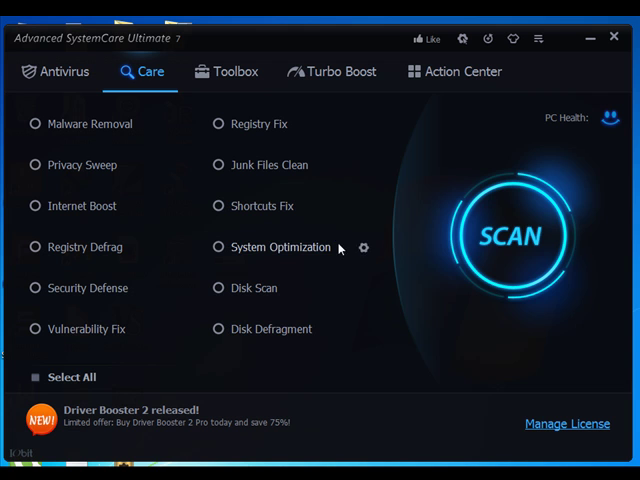
mouse_move(320, 276)
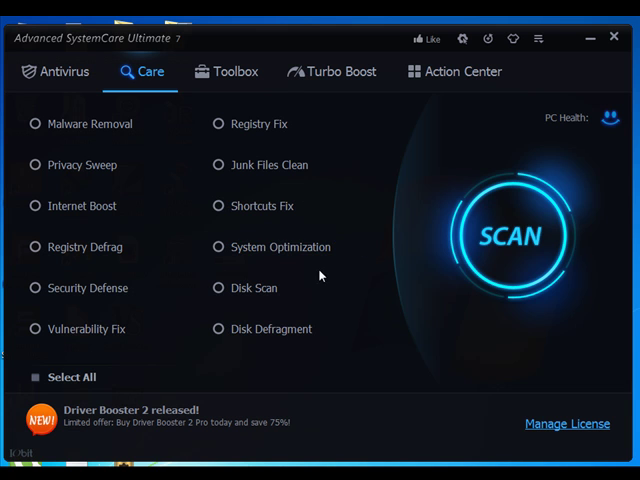
mouse_move(212, 264)
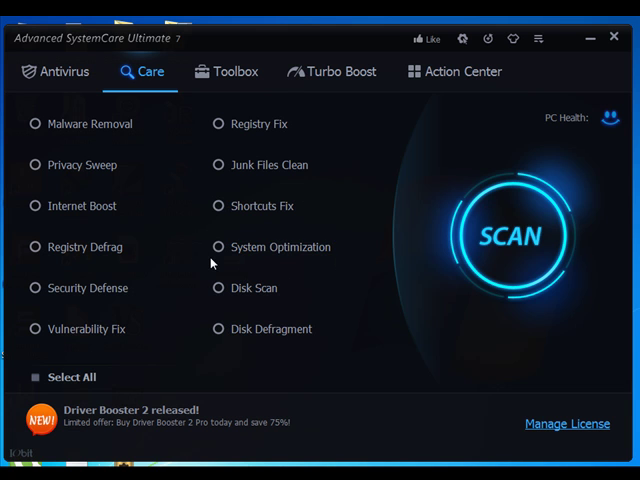
mouse_move(236, 200)
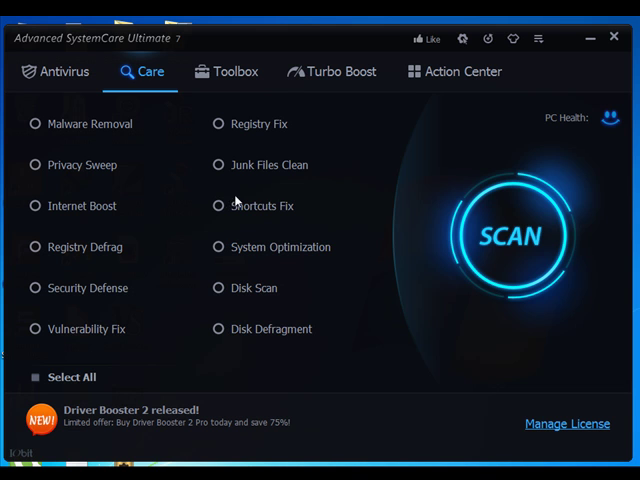
mouse_move(200, 300)
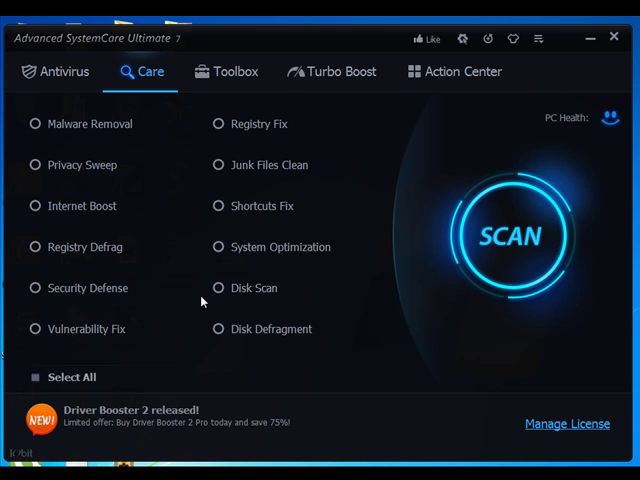
mouse_move(284, 284)
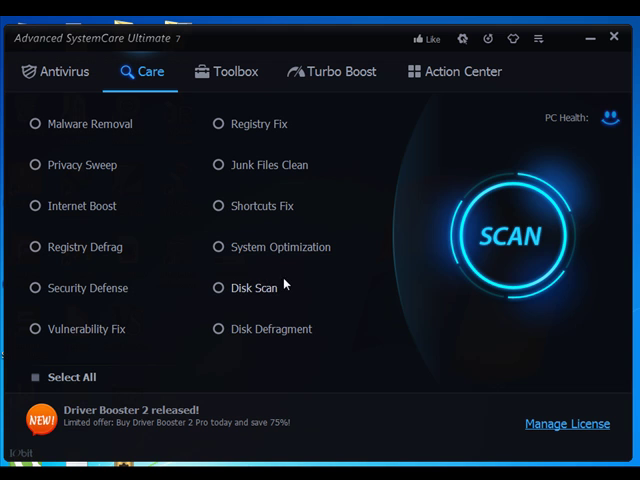
mouse_move(260, 344)
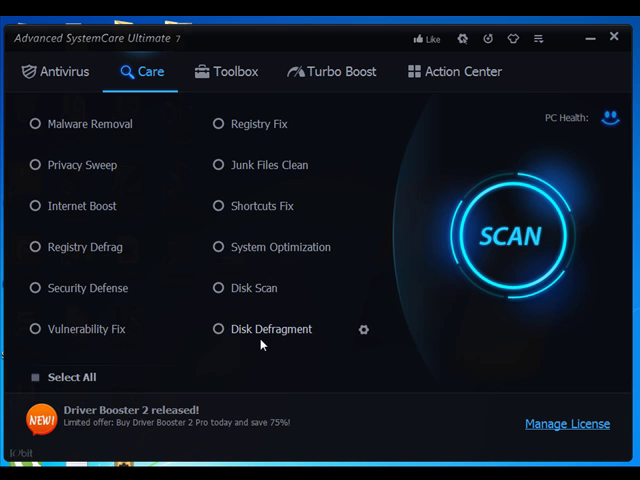
mouse_move(196, 342)
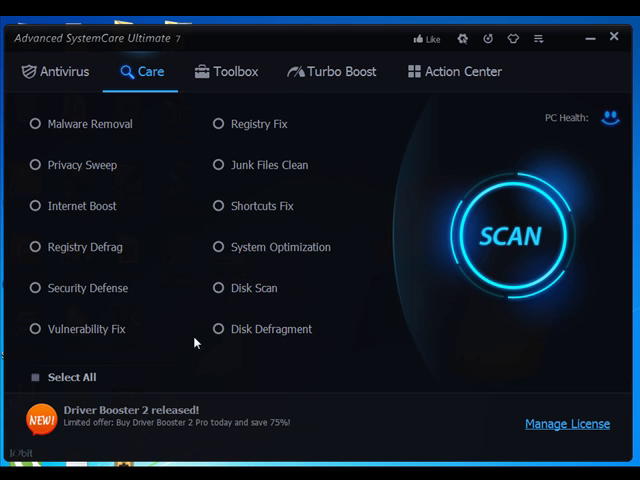
mouse_move(240, 344)
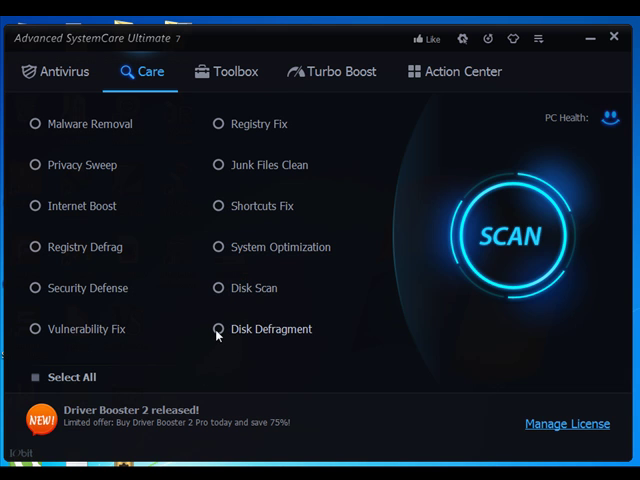
Show the Toolbox utilities grouped into Clean, Optimize, Repair, Security, Control and Advanced
left_click(218, 328)
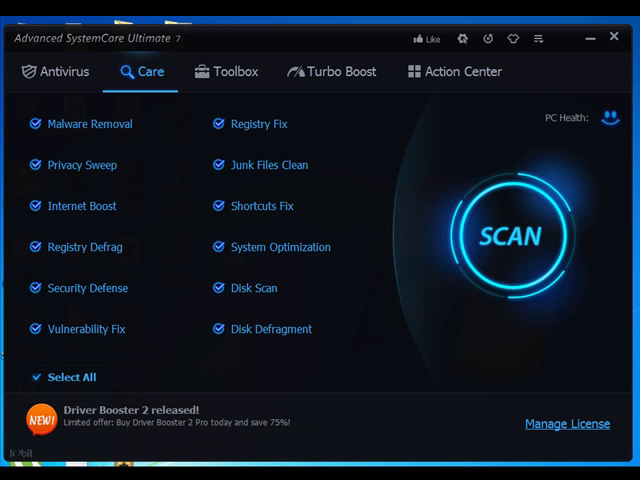
left_click(236, 72)
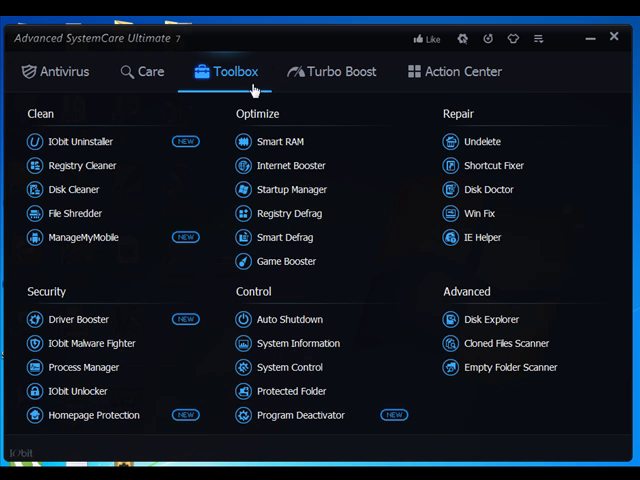
mouse_move(444, 194)
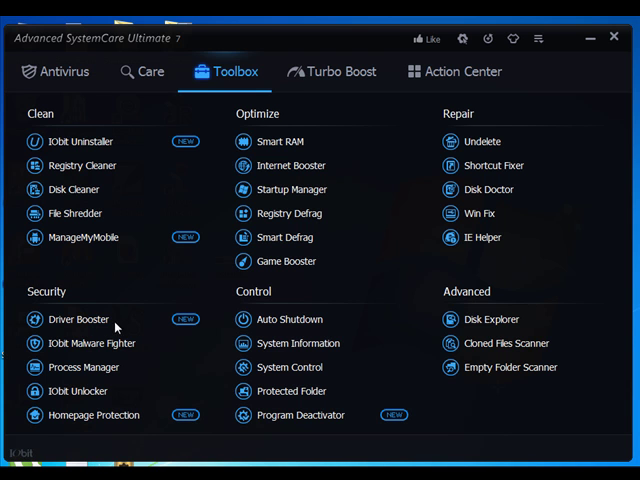
mouse_move(166, 316)
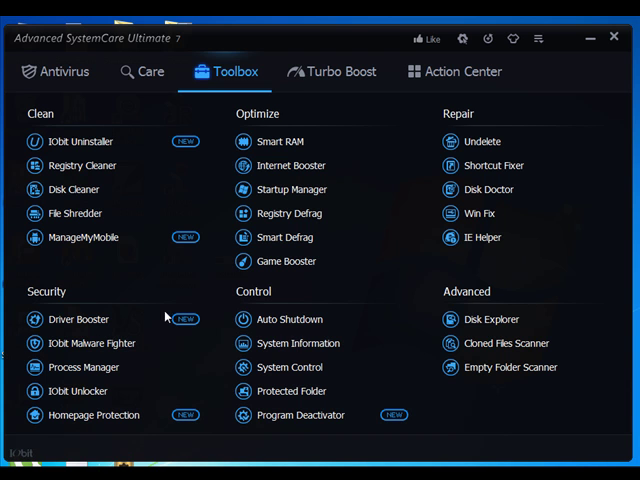
mouse_move(160, 328)
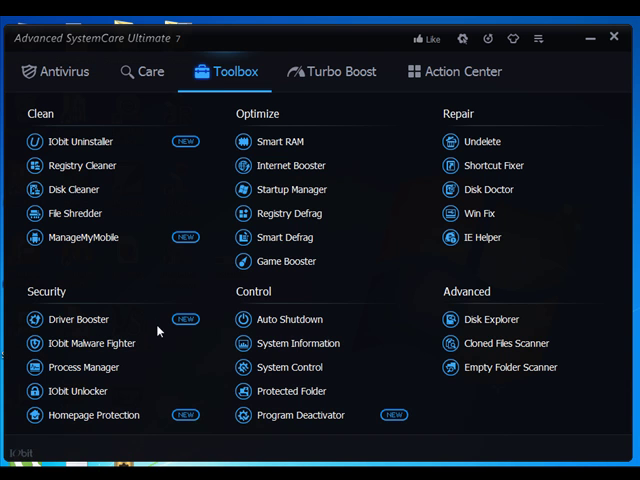
mouse_move(156, 330)
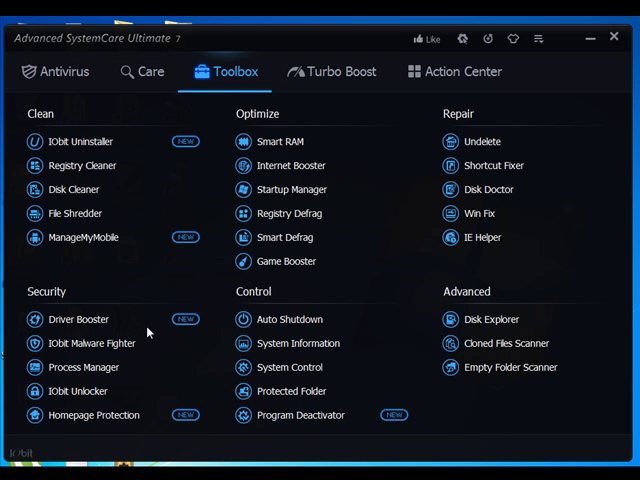
mouse_move(308, 272)
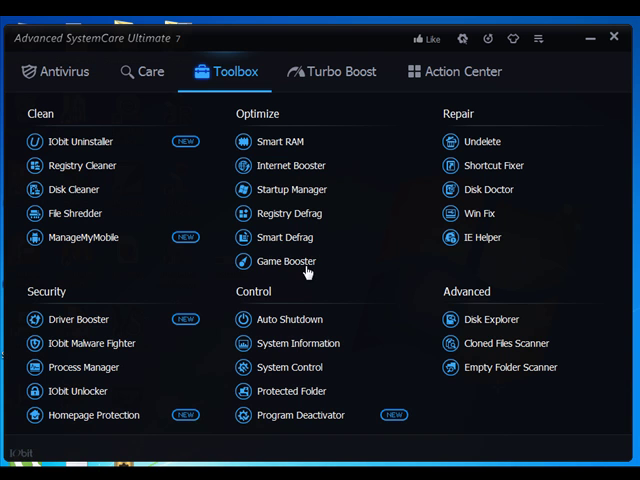
mouse_move(268, 252)
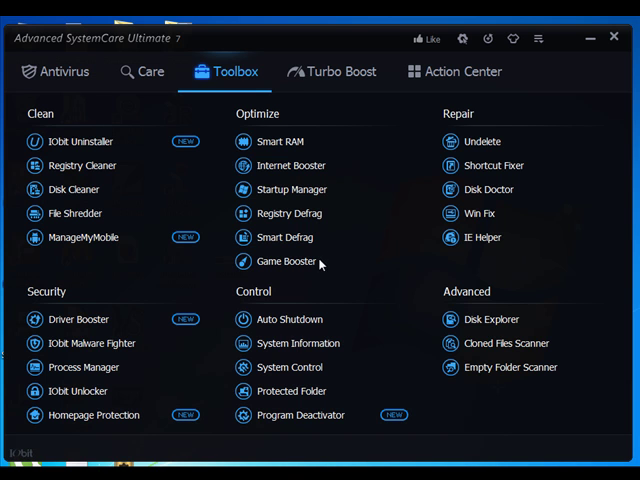
mouse_move(488, 144)
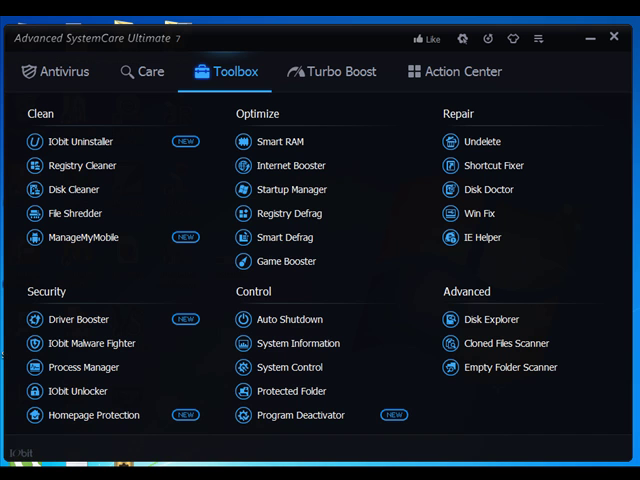
mouse_move(116, 156)
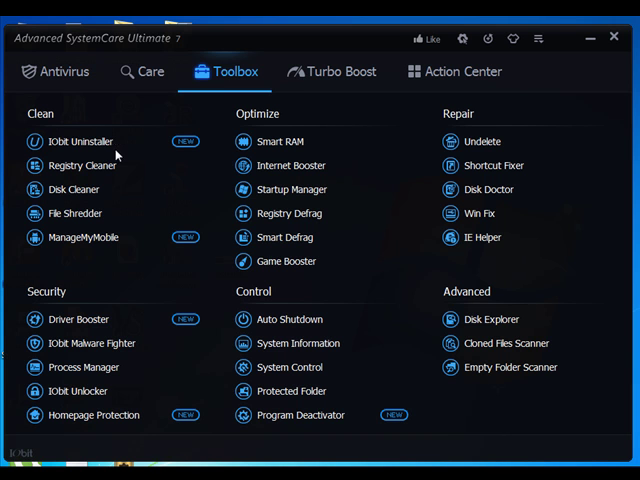
mouse_move(80, 140)
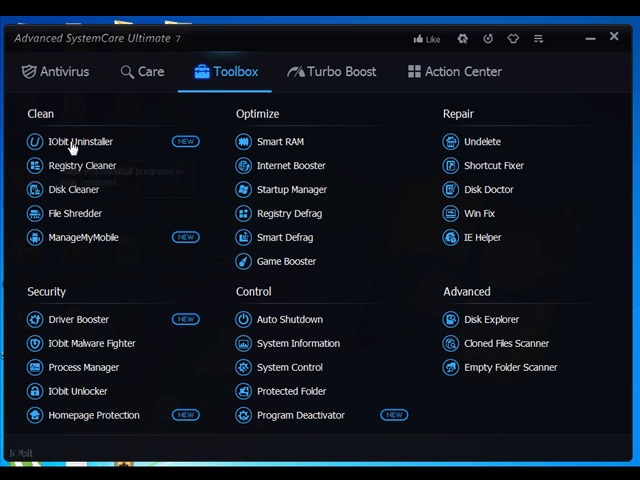
left_click(84, 140)
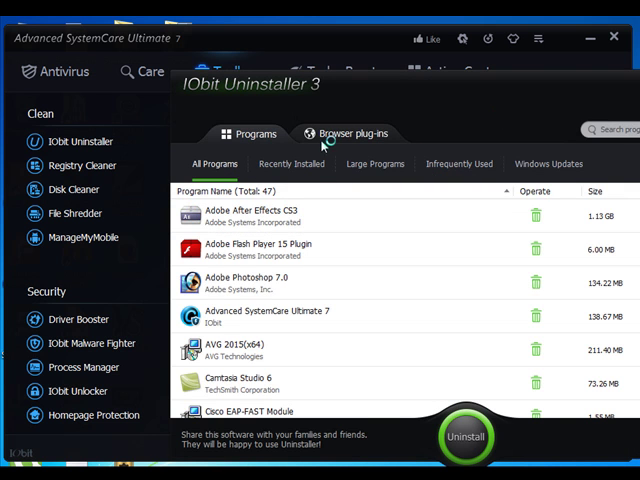
left_click(348, 132)
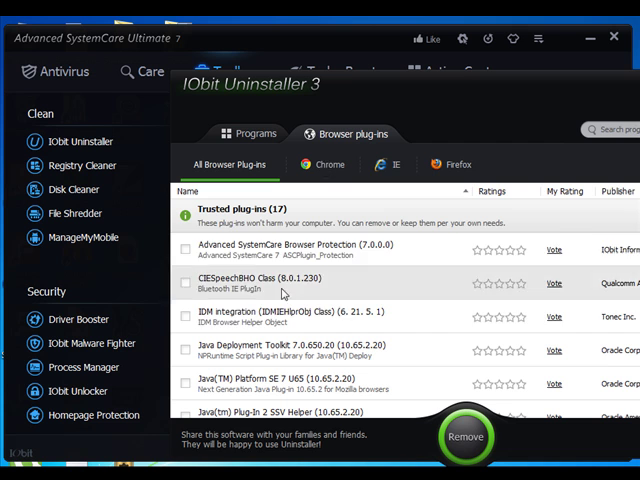
left_click(330, 164)
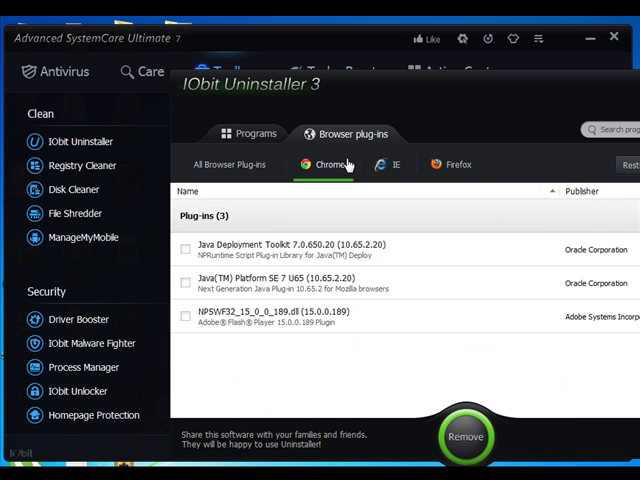
left_click(456, 164)
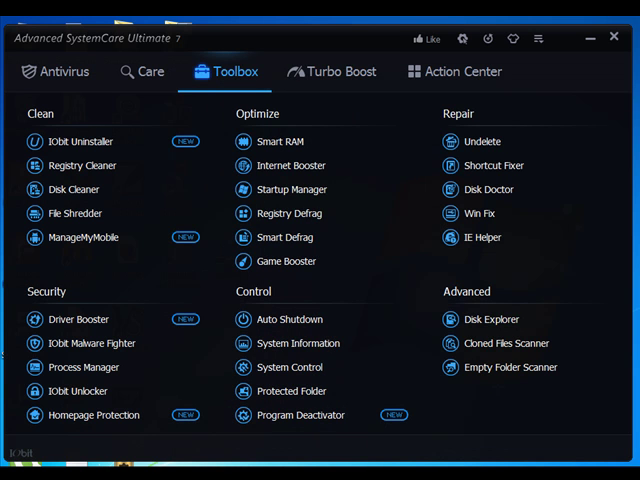
mouse_move(290, 72)
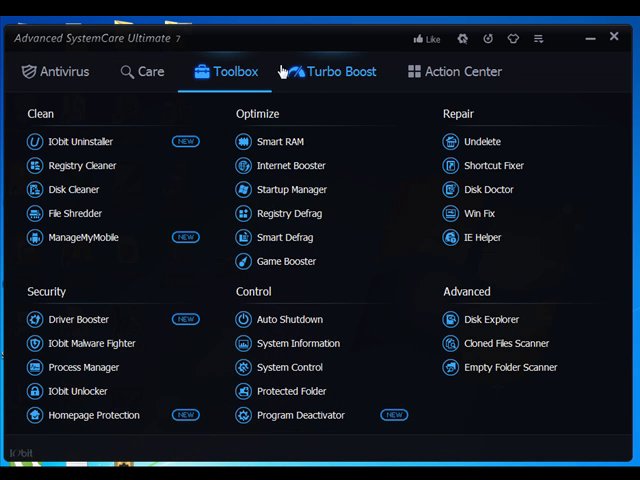
Show the Turbo Boost page with Boost Mode Off
left_click(338, 72)
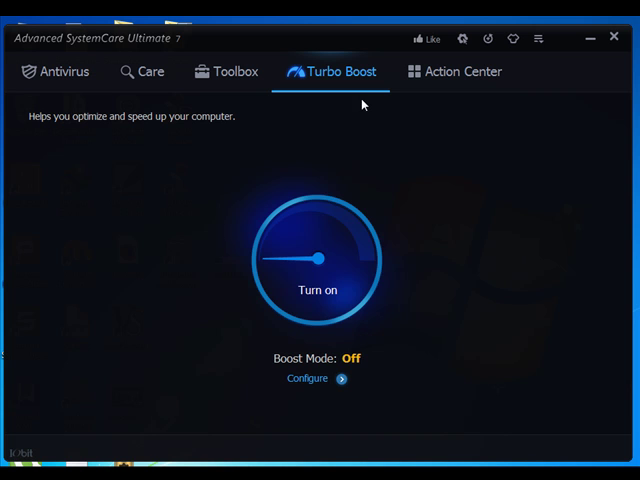
mouse_move(336, 364)
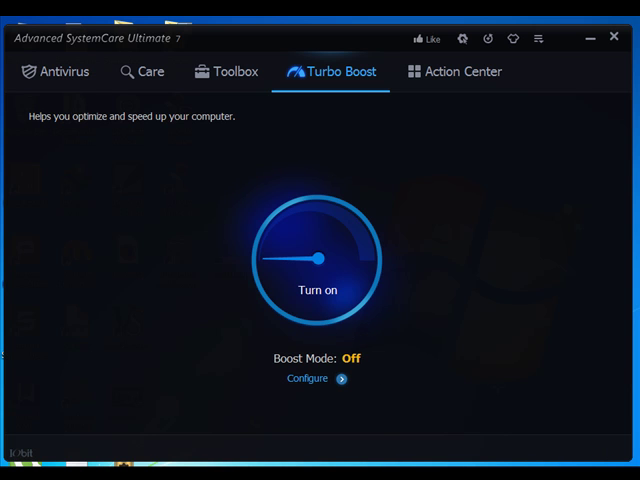
mouse_move(372, 446)
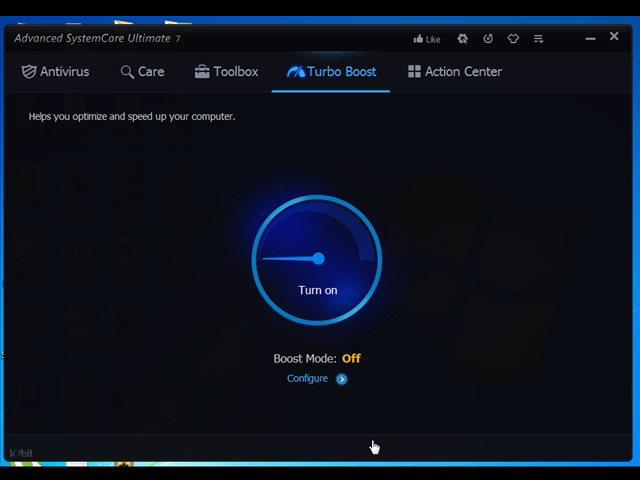
Configure Turbo Boost with Work Mode and advance to the system services selection
left_click(308, 378)
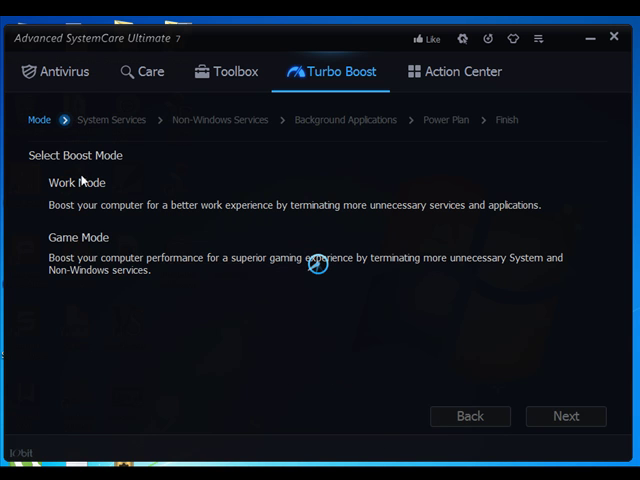
left_click(36, 182)
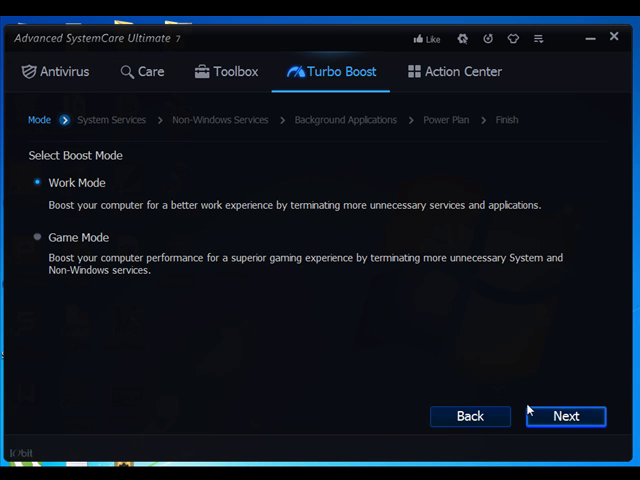
left_click(564, 416)
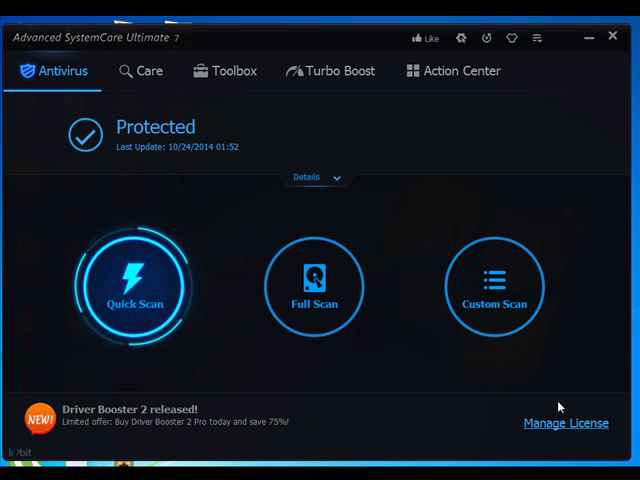
mouse_move(316, 286)
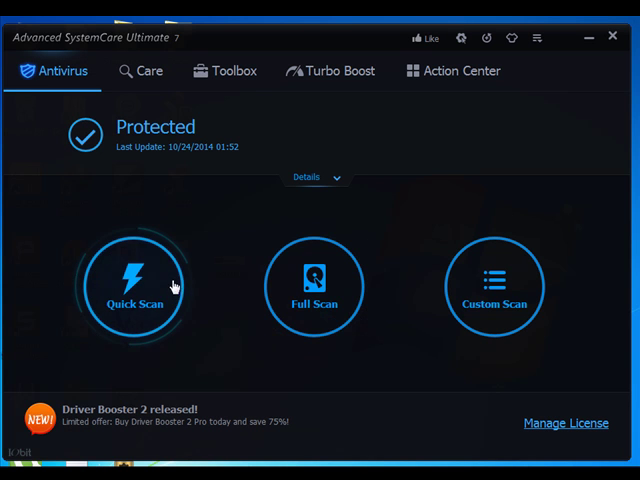
mouse_move(150, 72)
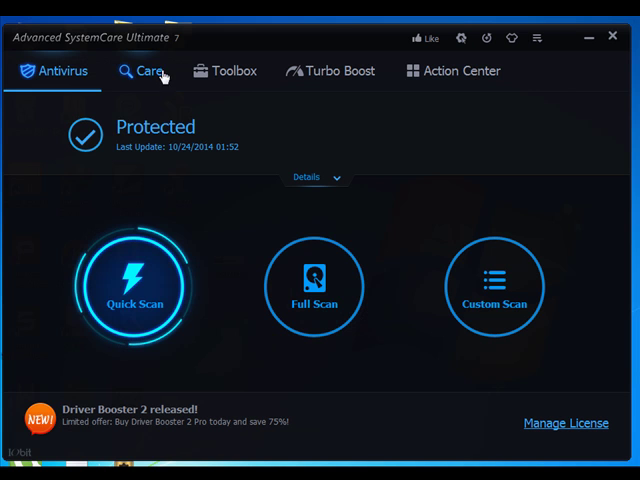
mouse_move(64, 158)
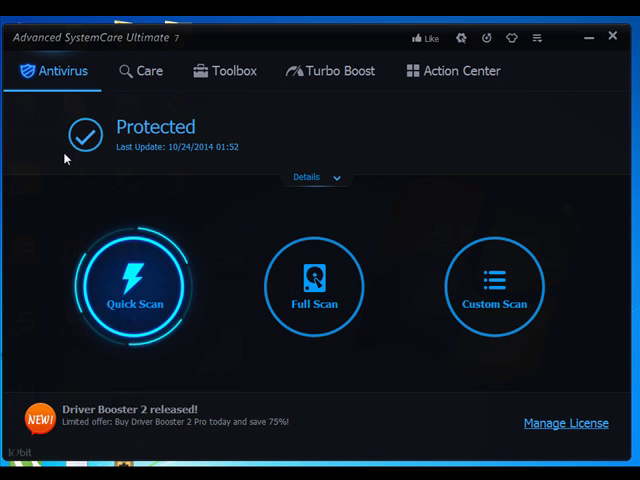
mouse_move(150, 196)
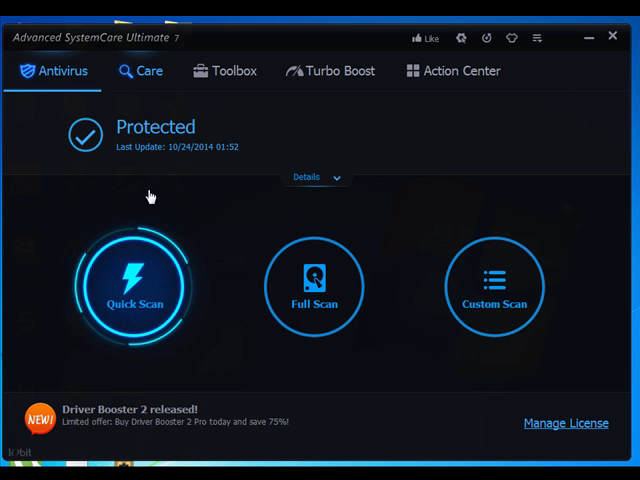
Cycle through Care, Toolbox and Turbo Boost to reach the Action Center's Exclusive Offer
left_click(140, 70)
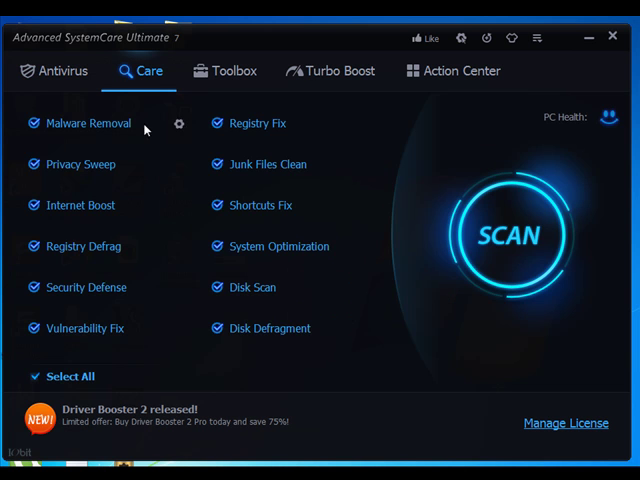
mouse_move(284, 122)
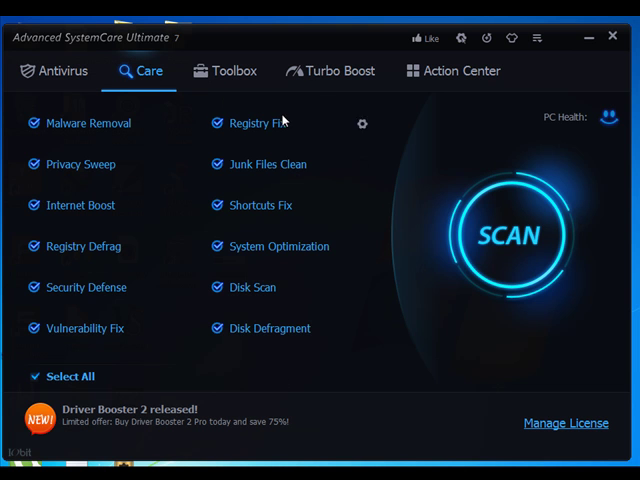
left_click(236, 70)
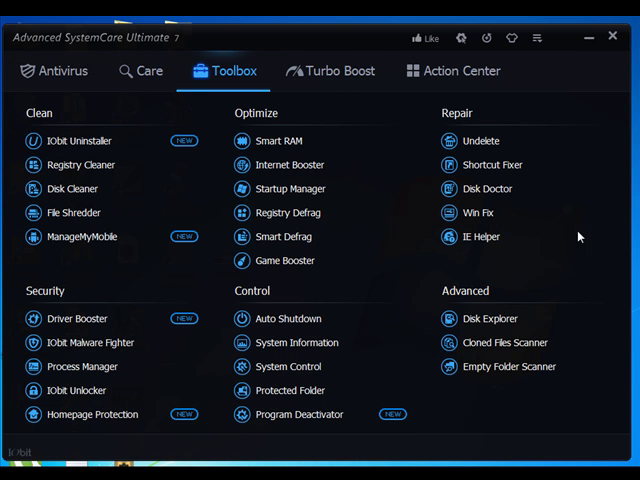
left_click(328, 72)
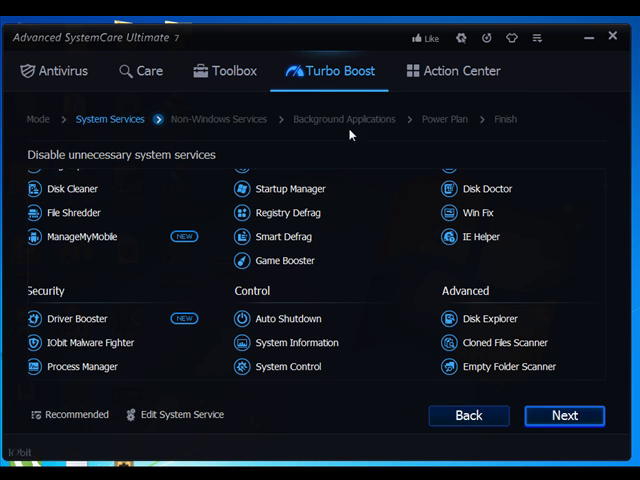
left_click(460, 70)
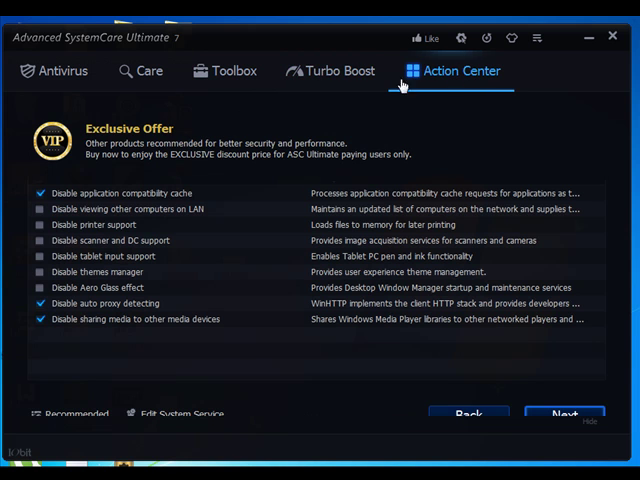